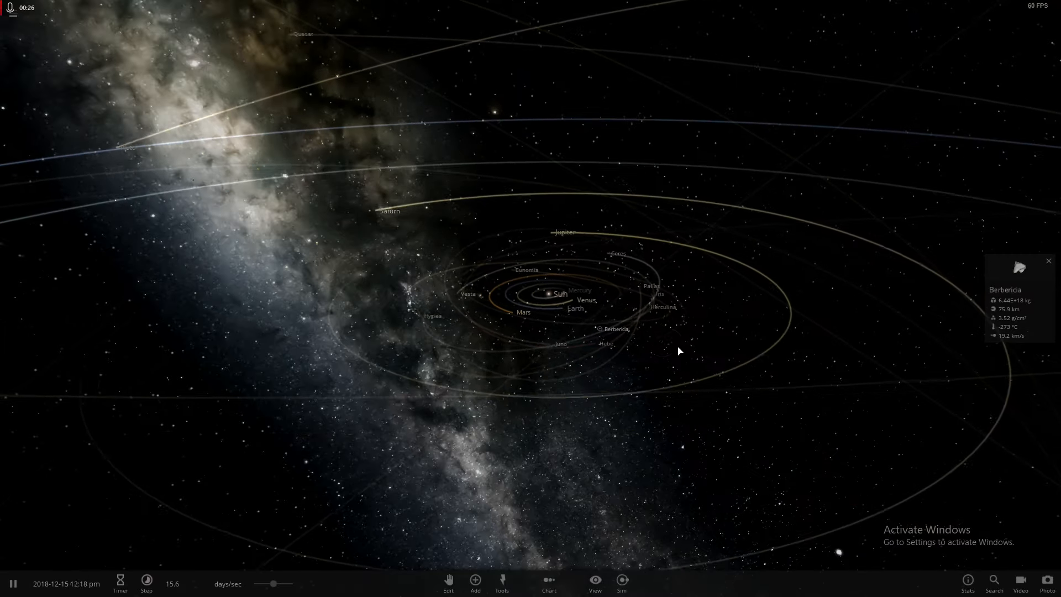
- Select the Sun to show its properties: mass 1.00 solar masses, radius and temperature
{"action": "left_click", "coordinate": [548, 294]}
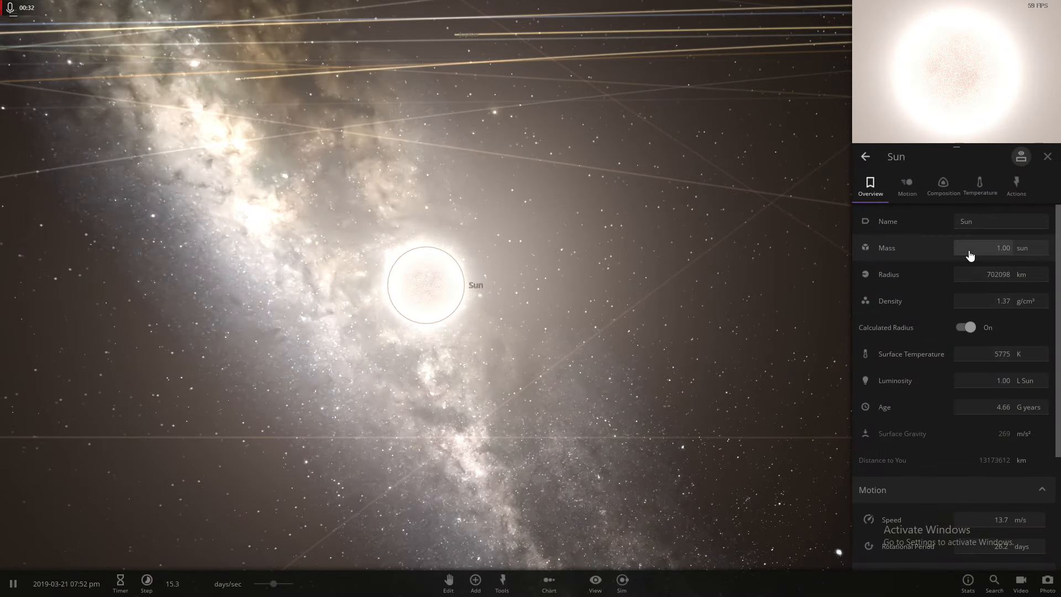
- Double the Sun's mass repeatedly until it reaches 40 suns
{"action": "left_click", "coordinate": [990, 248]}
{"action": "type", "text": "2"}
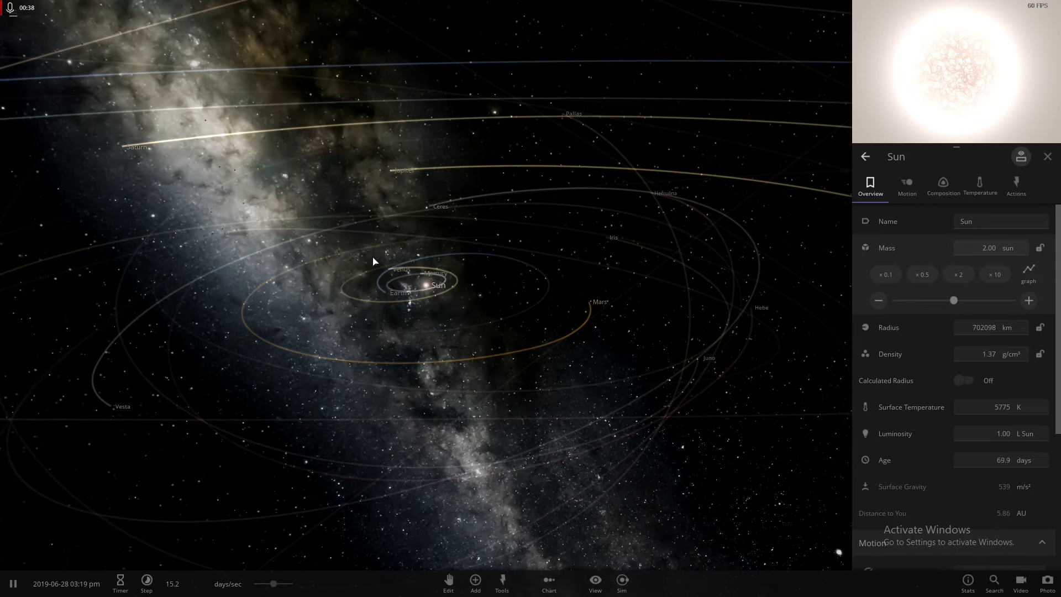
{"action": "left_click", "coordinate": [959, 274]}
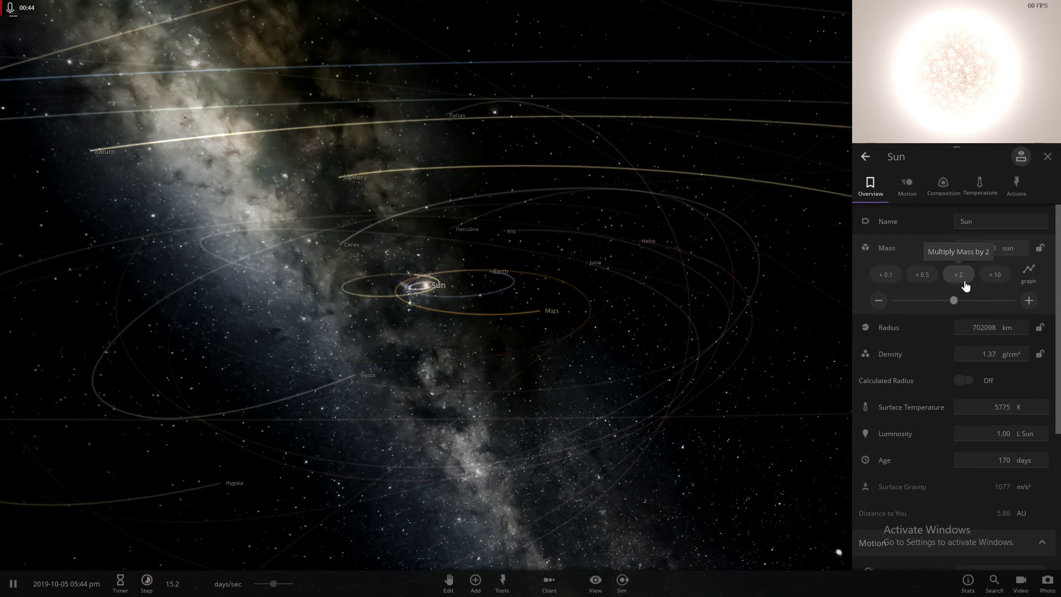
{"action": "left_click", "coordinate": [958, 274]}
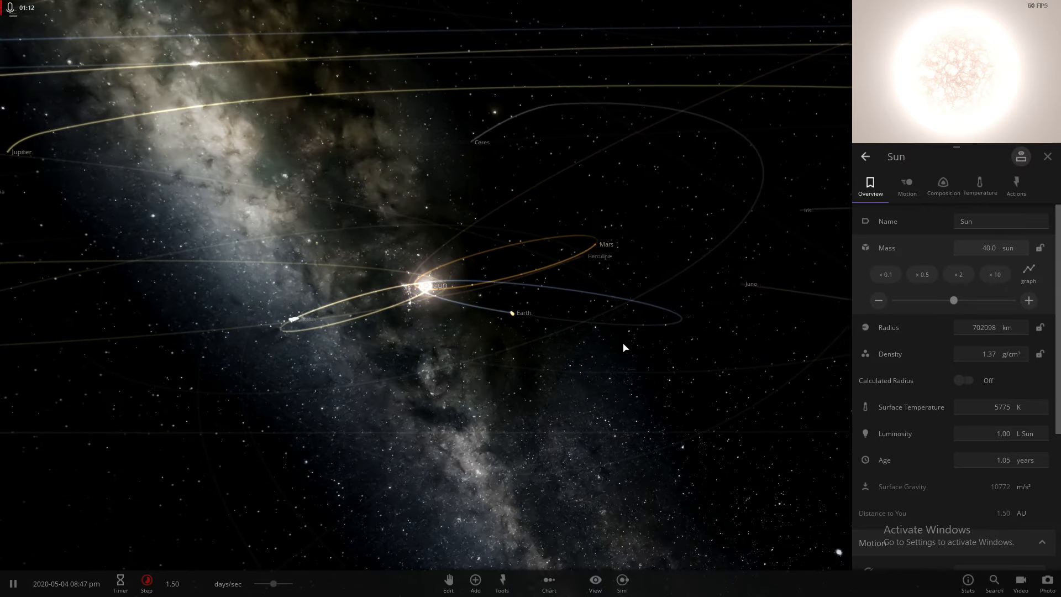
- Multiply the Sun's mass by ten repeatedly until it reaches 4000 suns
{"action": "left_click", "coordinate": [995, 274]}
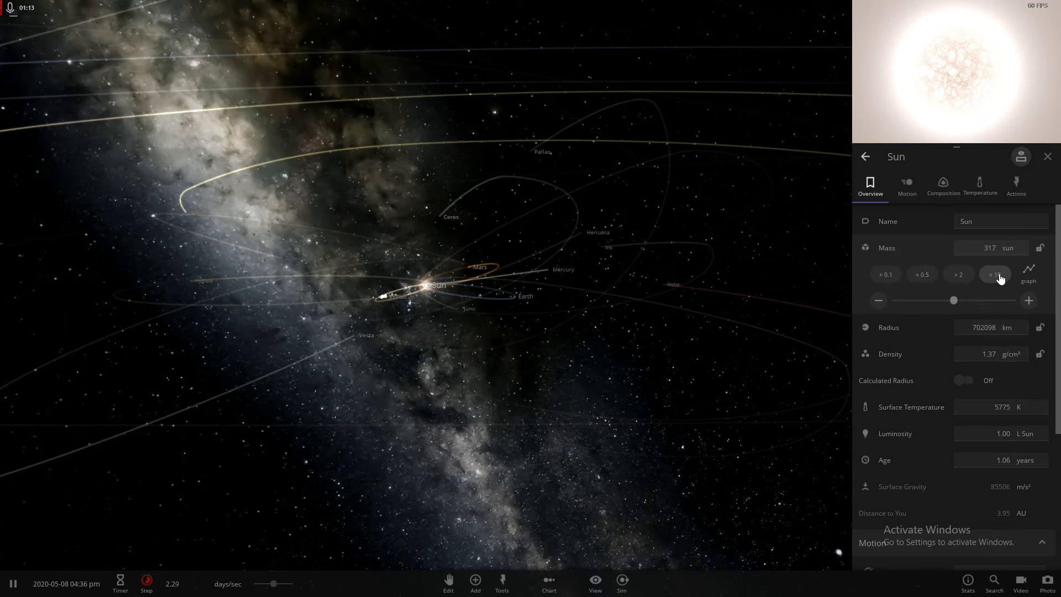
{"action": "left_click", "coordinate": [996, 275]}
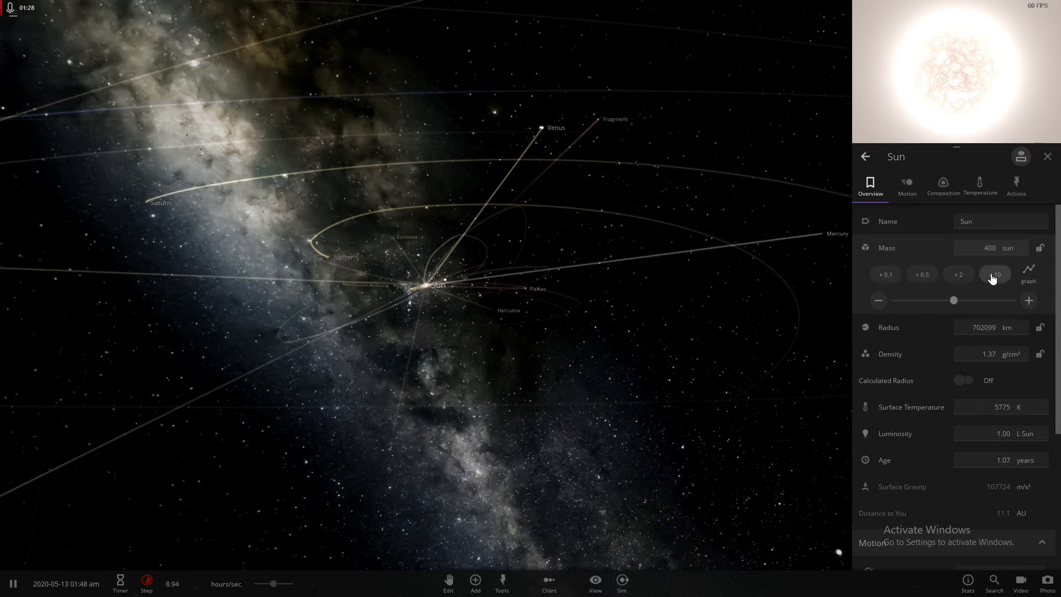
{"action": "left_click", "coordinate": [995, 274]}
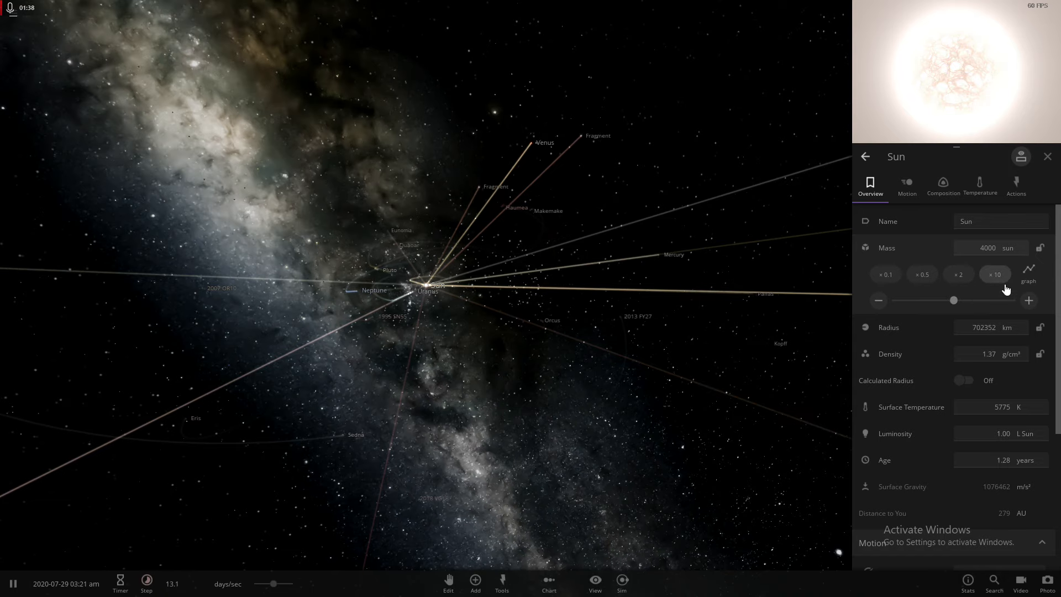
{"action": "left_click", "coordinate": [995, 274]}
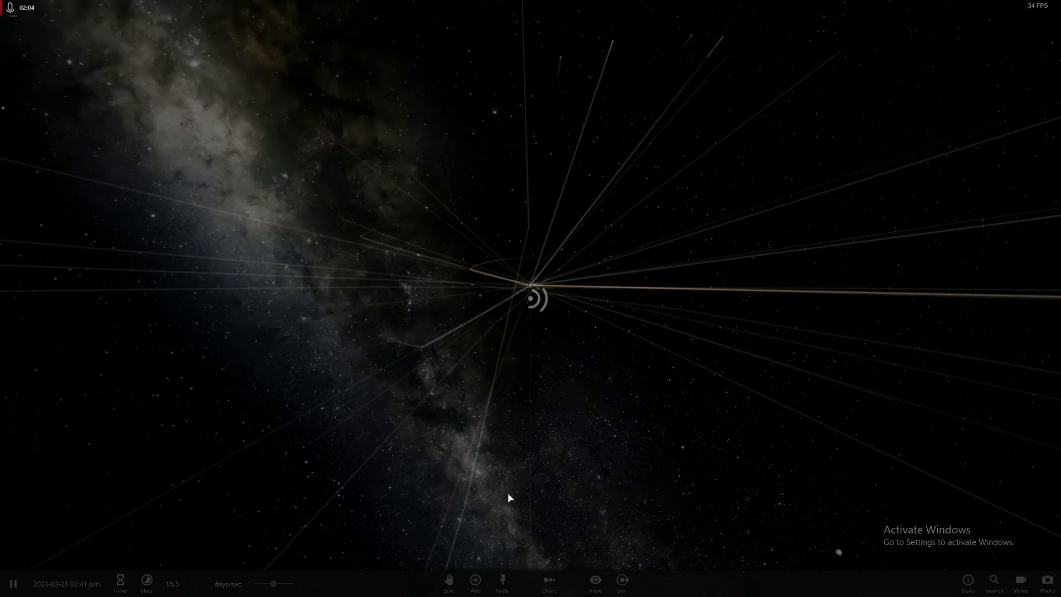
- Start a new simulation with two orbiting Suns, inspect them, then clear to empty space
{"action": "left_click", "coordinate": [475, 581]}
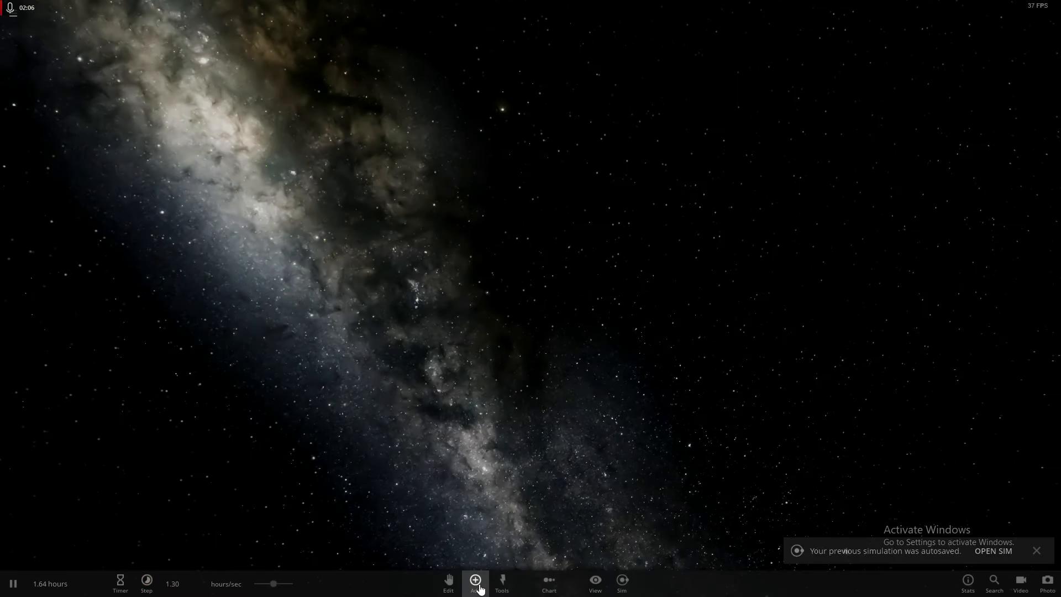
{"action": "left_click", "coordinate": [475, 596]}
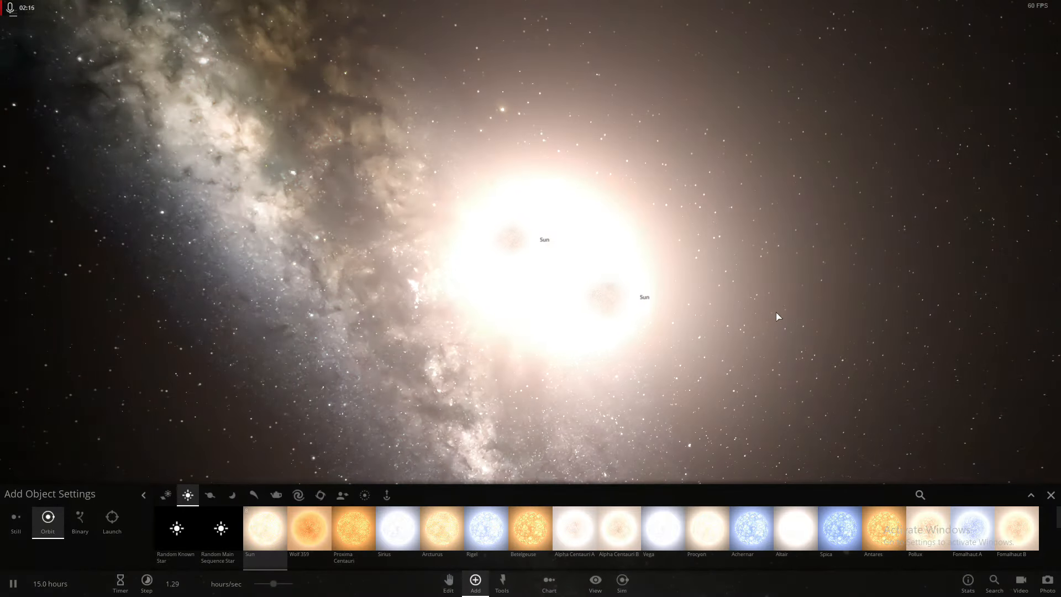
{"action": "left_click_drag", "start_coordinate": [269, 584], "coordinate": [274, 584]}
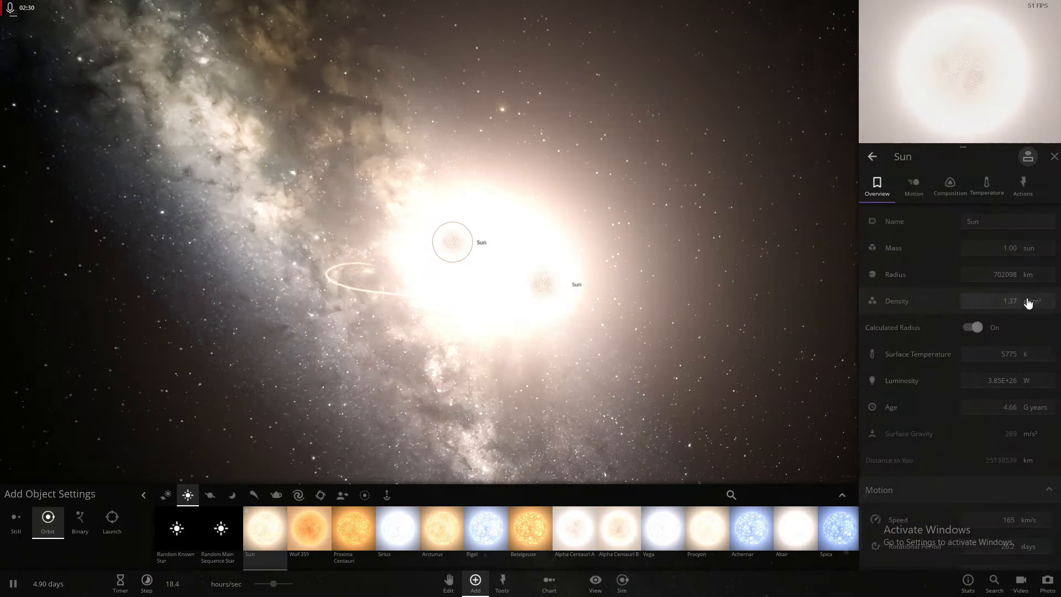
{"action": "left_click", "coordinate": [1023, 185]}
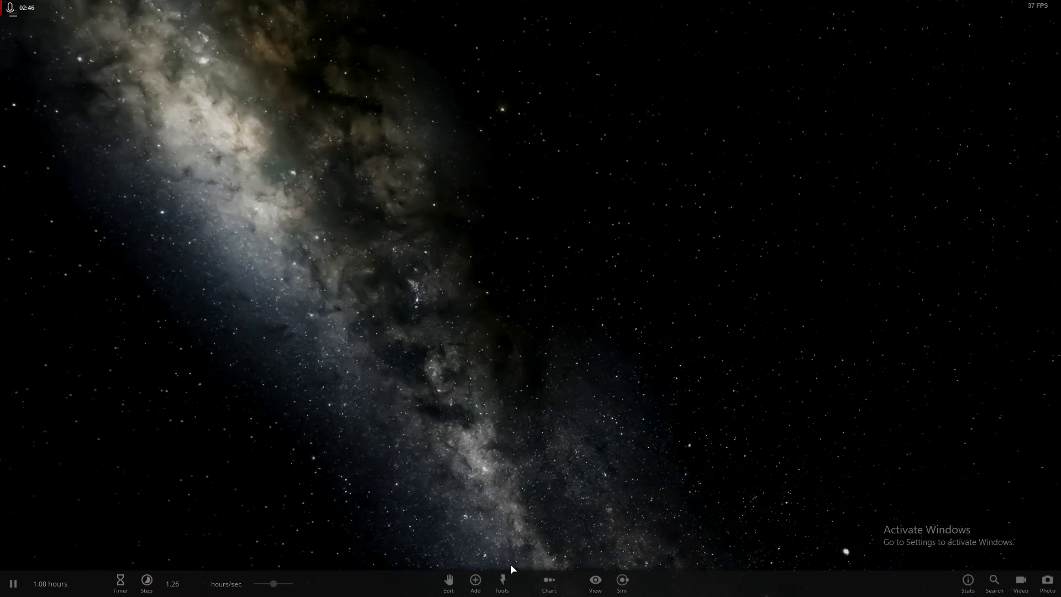
- Add Mars, then add moons from the Moons list to orbit it
{"action": "left_click", "coordinate": [475, 596]}
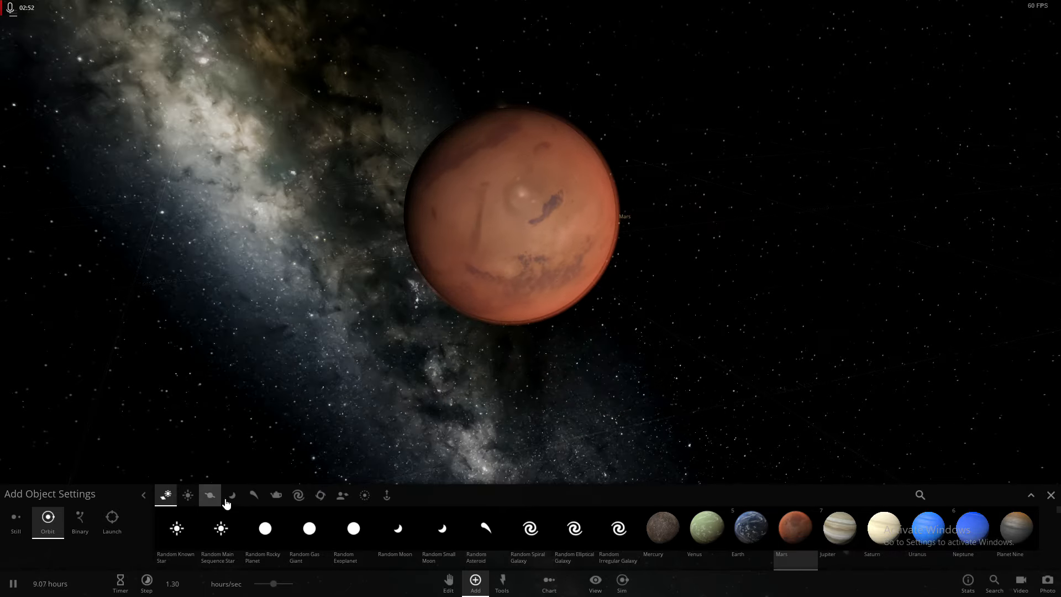
{"action": "left_click", "coordinate": [231, 496]}
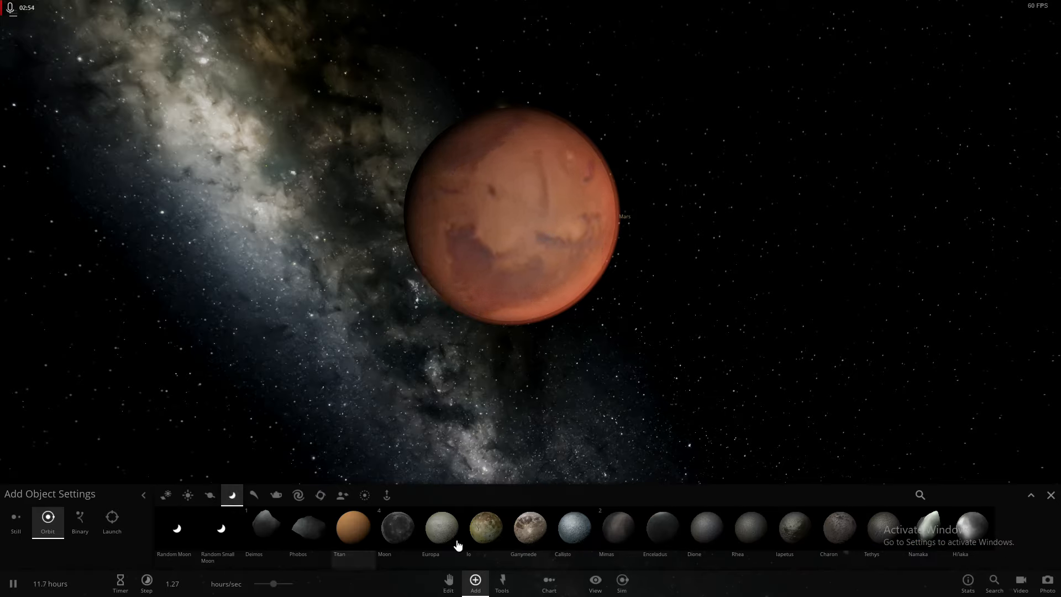
{"action": "left_click", "coordinate": [442, 528]}
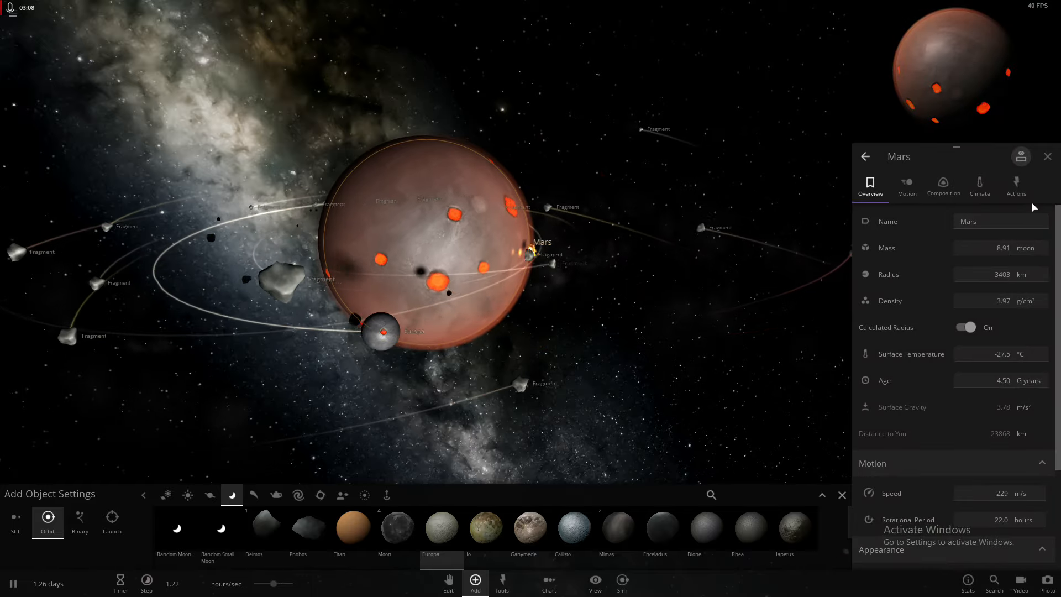
- Check Mars's Actions, then raise its Surface Temperature in the Overview panel
{"action": "left_click", "coordinate": [1016, 185]}
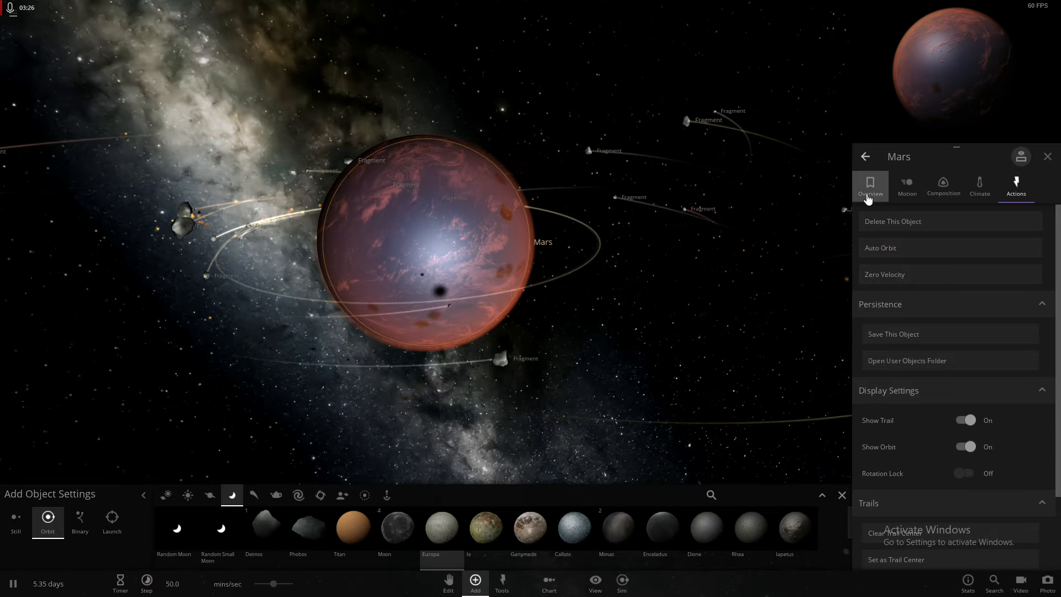
{"action": "left_click", "coordinate": [870, 186]}
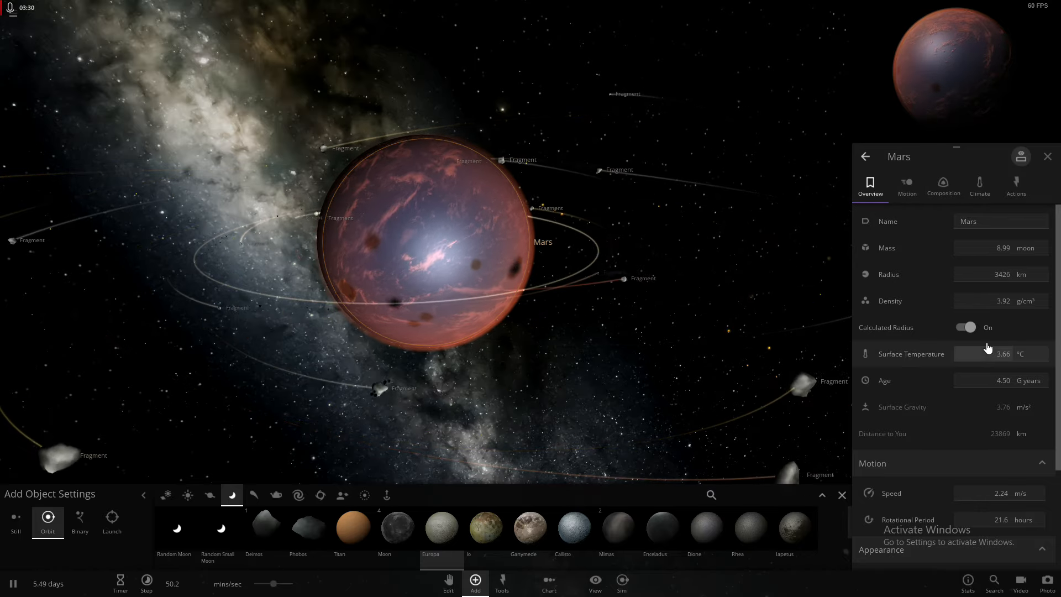
{"action": "left_click", "coordinate": [998, 354]}
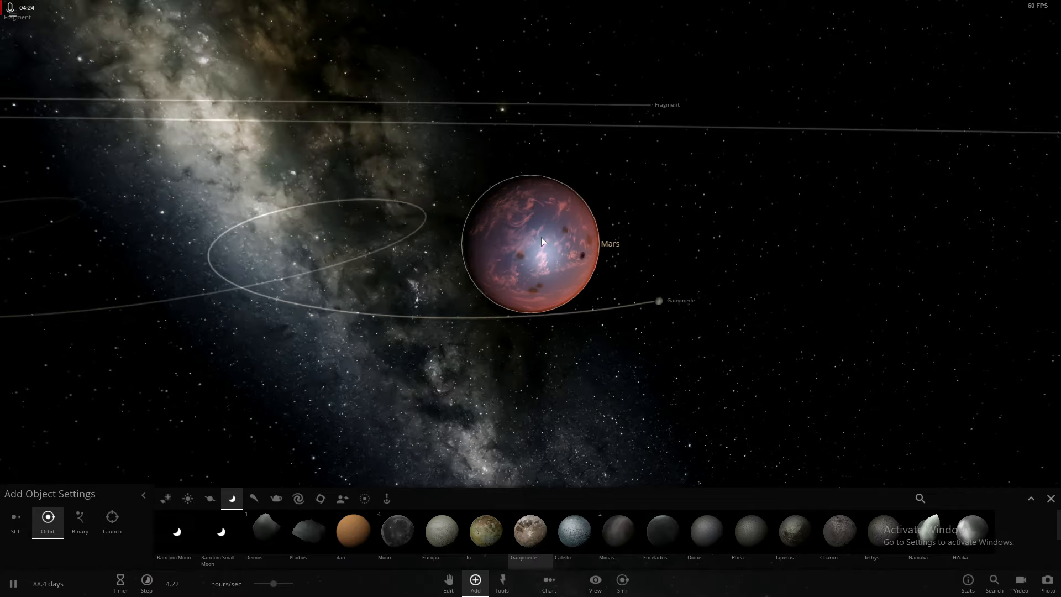
- Reselect Mars and review its Actions and Overview as it warms to 31.6 °C
{"action": "left_click", "coordinate": [545, 242]}
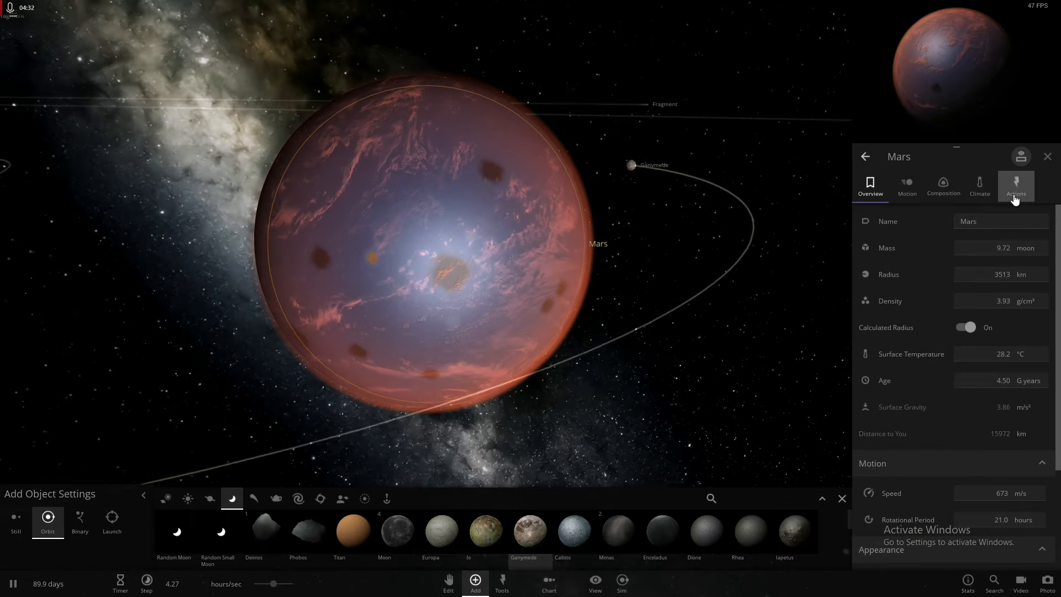
{"action": "left_click", "coordinate": [1016, 185]}
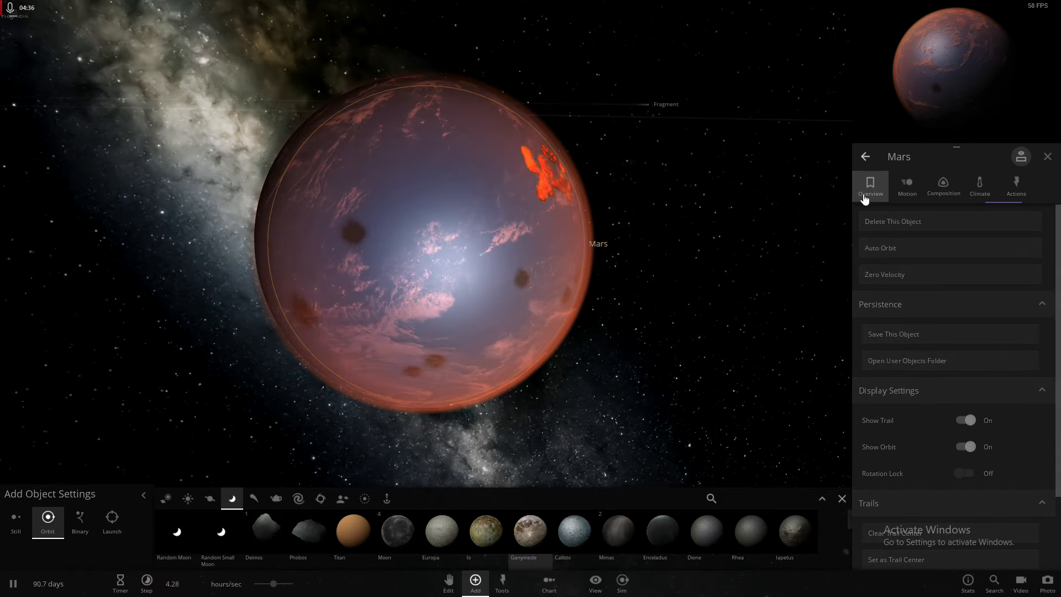
{"action": "left_click", "coordinate": [871, 185]}
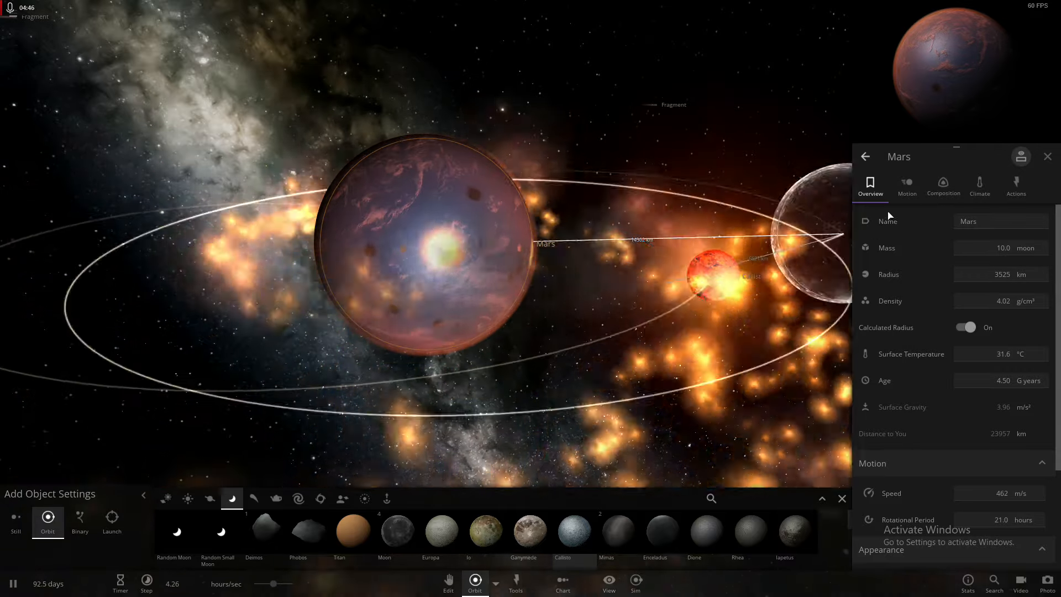
- Review Mars's Actions and Overview tabs while debris fragments orbit the planet
{"action": "left_click", "coordinate": [1016, 182]}
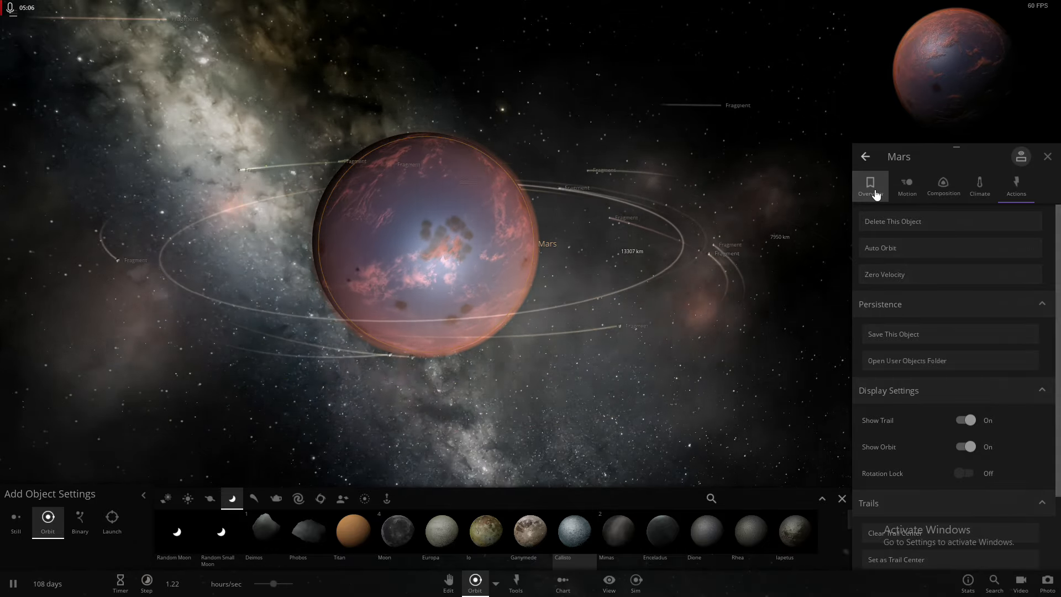
{"action": "left_click", "coordinate": [870, 185]}
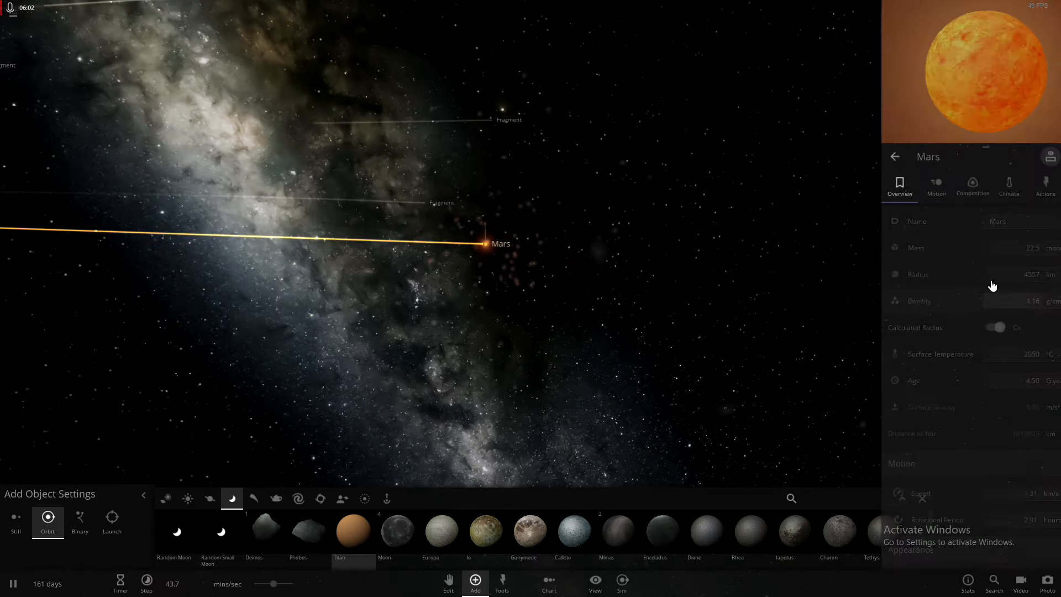
- Show Mars's Actions list while it glows molten orange at about 2050 °C
{"action": "left_click", "coordinate": [1046, 185]}
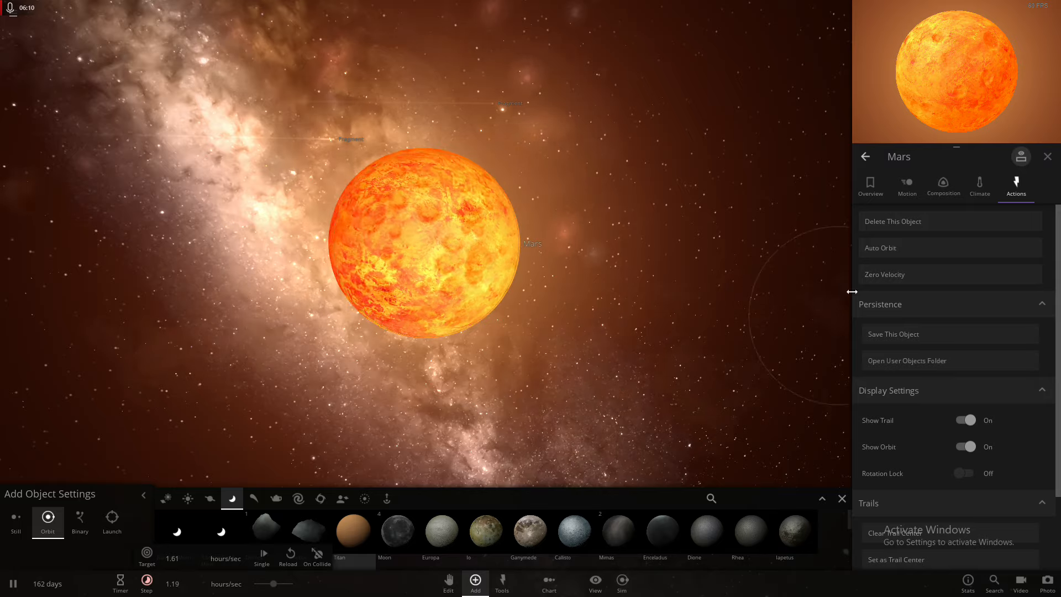
- Set Mars's Surface Temperature to 25 °C so it becomes a cloudy red world
{"action": "left_click", "coordinate": [871, 186]}
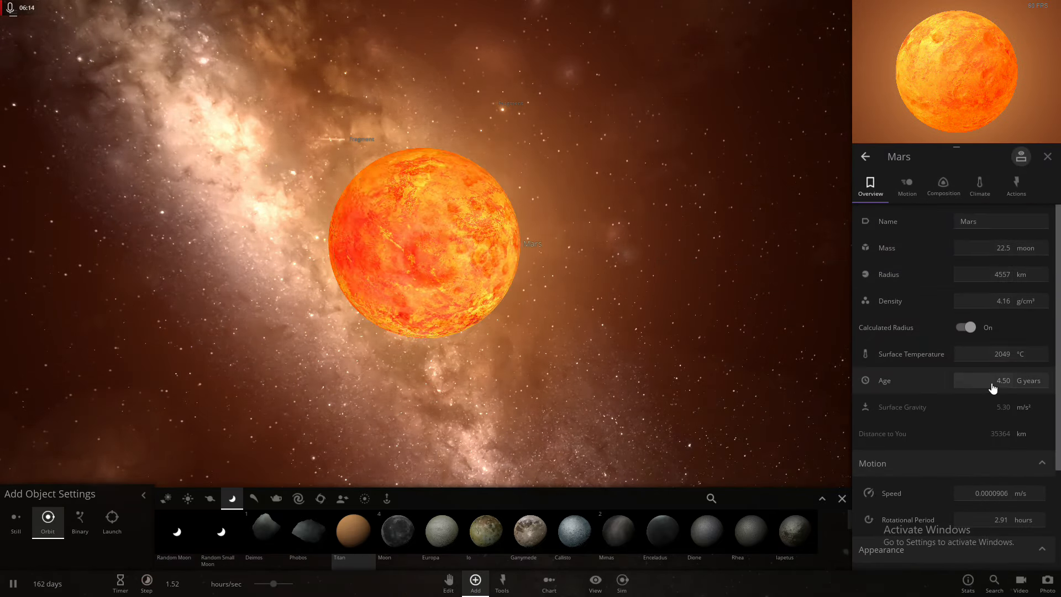
{"action": "left_click", "coordinate": [1001, 354]}
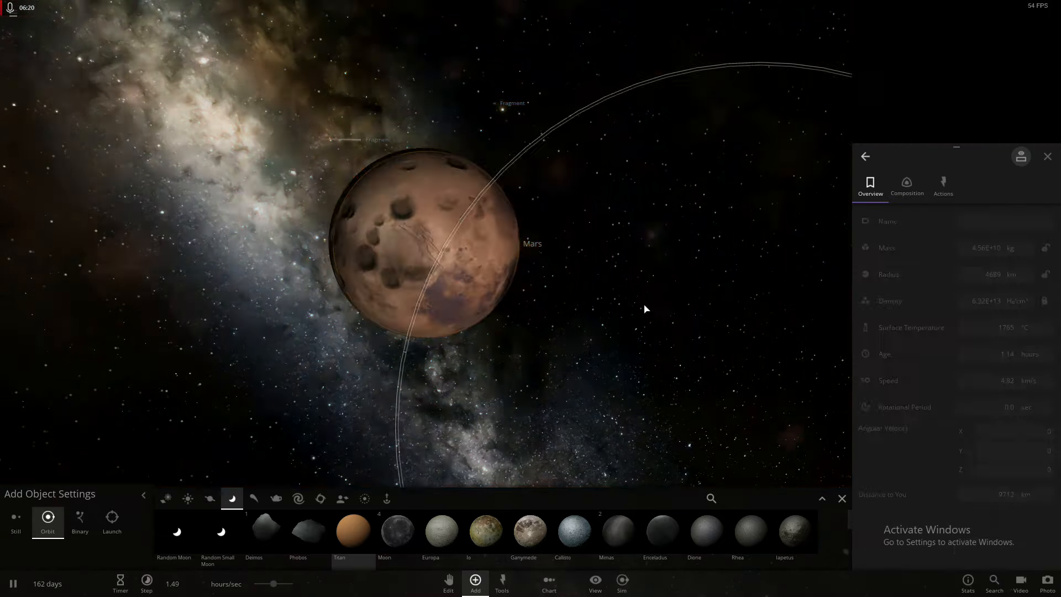
{"action": "left_click", "coordinate": [431, 243]}
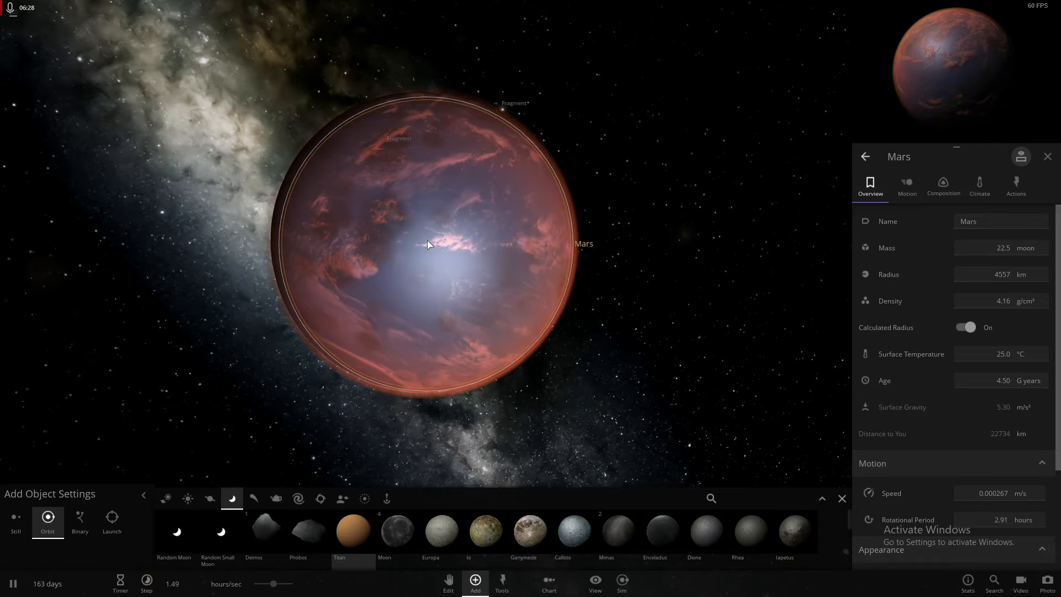
{"action": "left_click", "coordinate": [907, 182]}
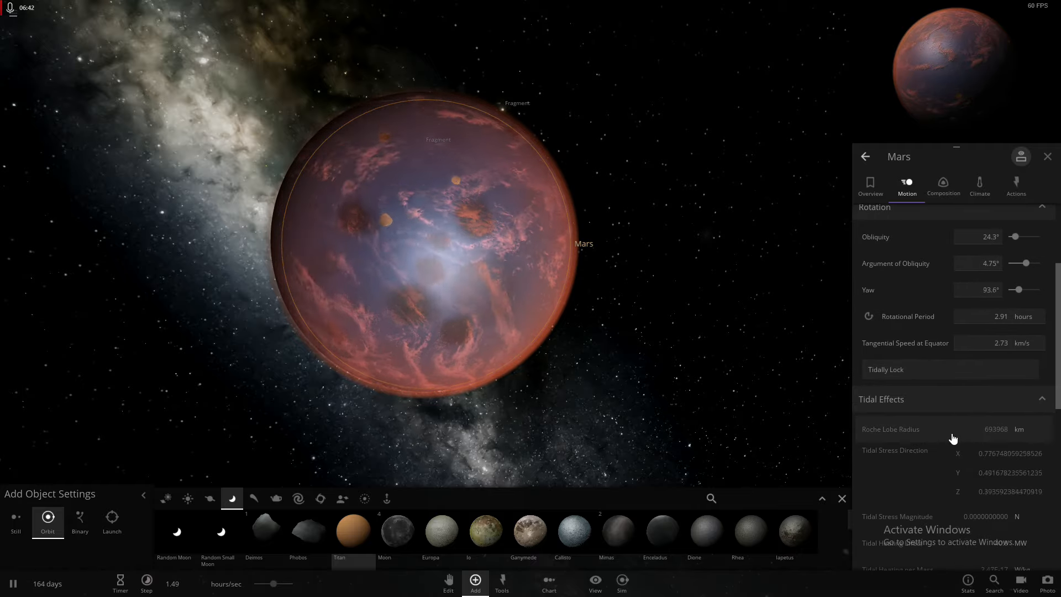
- Scroll Mars's Motion properties, return to Overview, and raise its surface temperature until lava glows
{"action": "scroll", "scroll_direction": "down", "scroll_amount": 3}
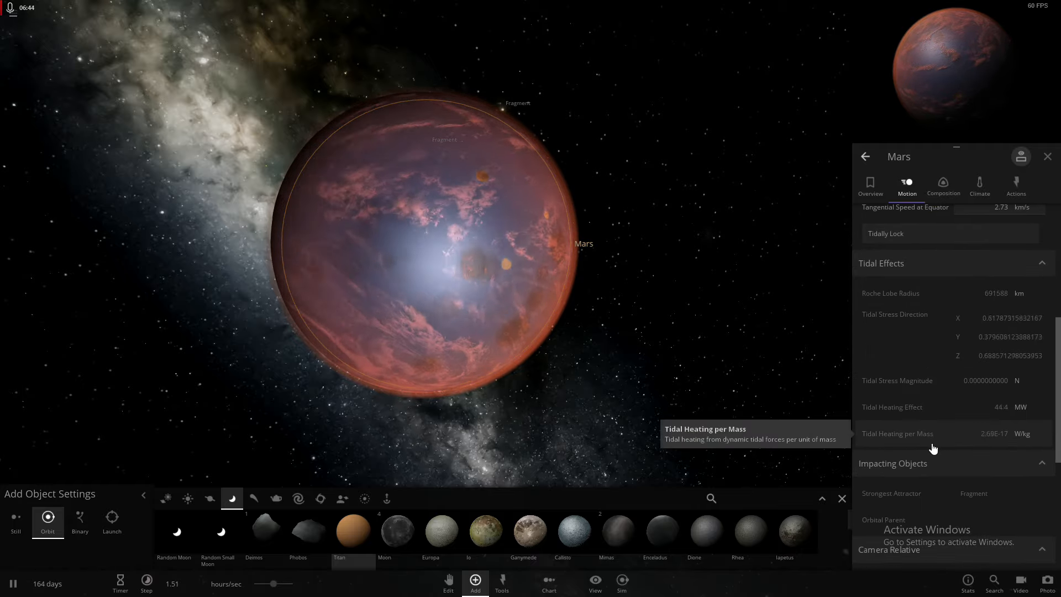
{"action": "scroll", "scroll_direction": "down", "scroll_amount": 3}
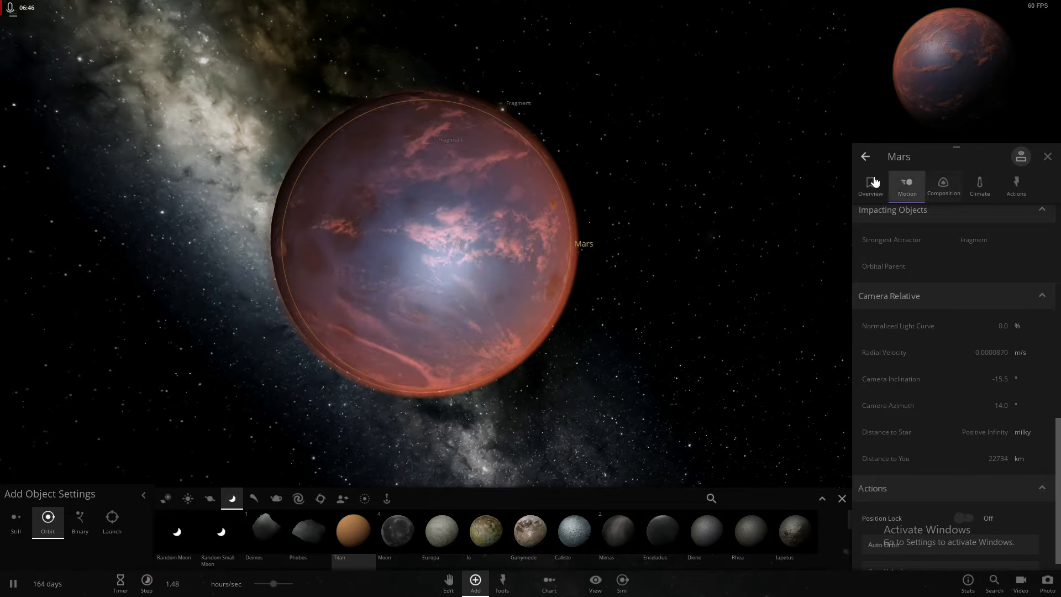
{"action": "left_click", "coordinate": [871, 184]}
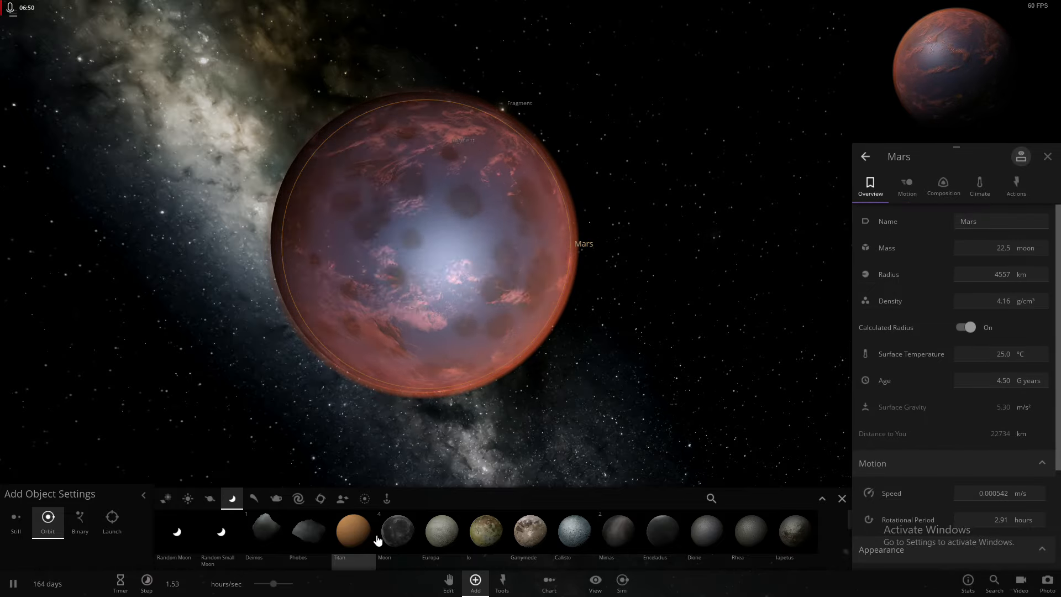
{"action": "left_click", "coordinate": [397, 531]}
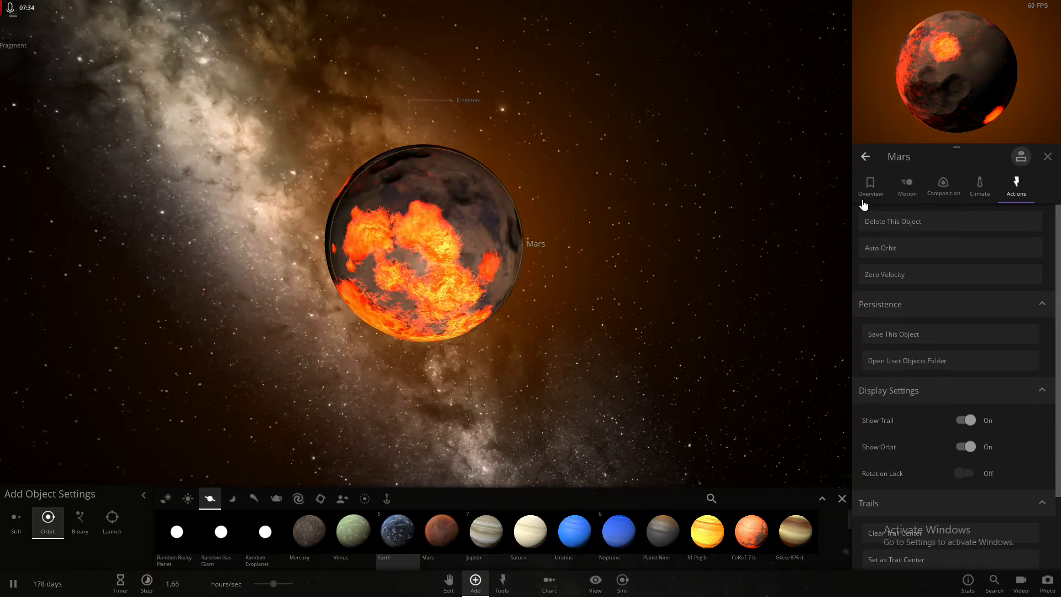
- Set Mars's surface temperature to 25 °C and show its available actions
{"action": "left_click", "coordinate": [871, 185]}
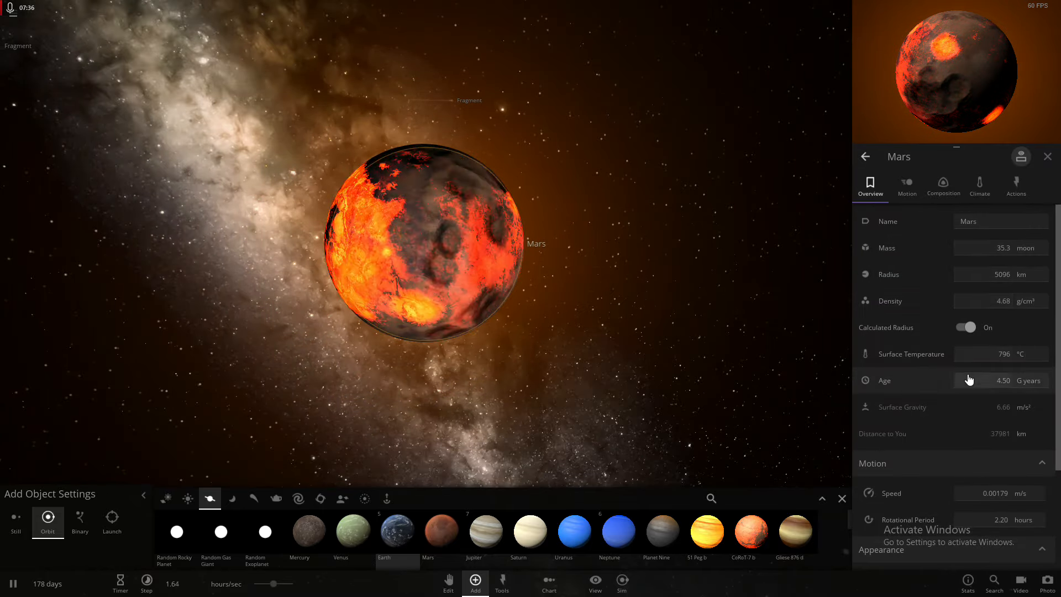
{"action": "left_click", "coordinate": [1001, 353]}
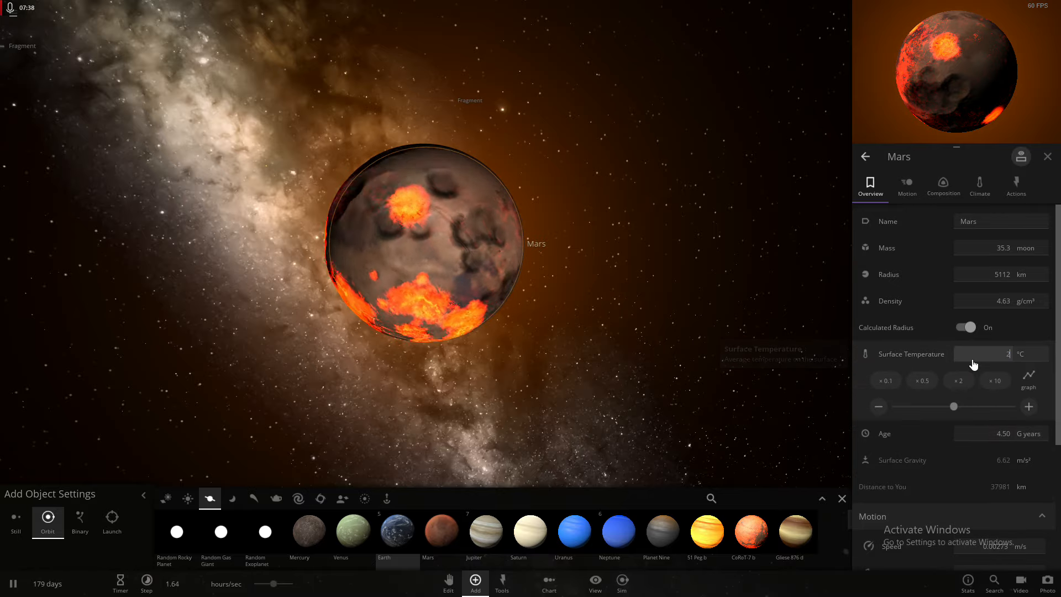
{"action": "left_click", "coordinate": [1017, 186]}
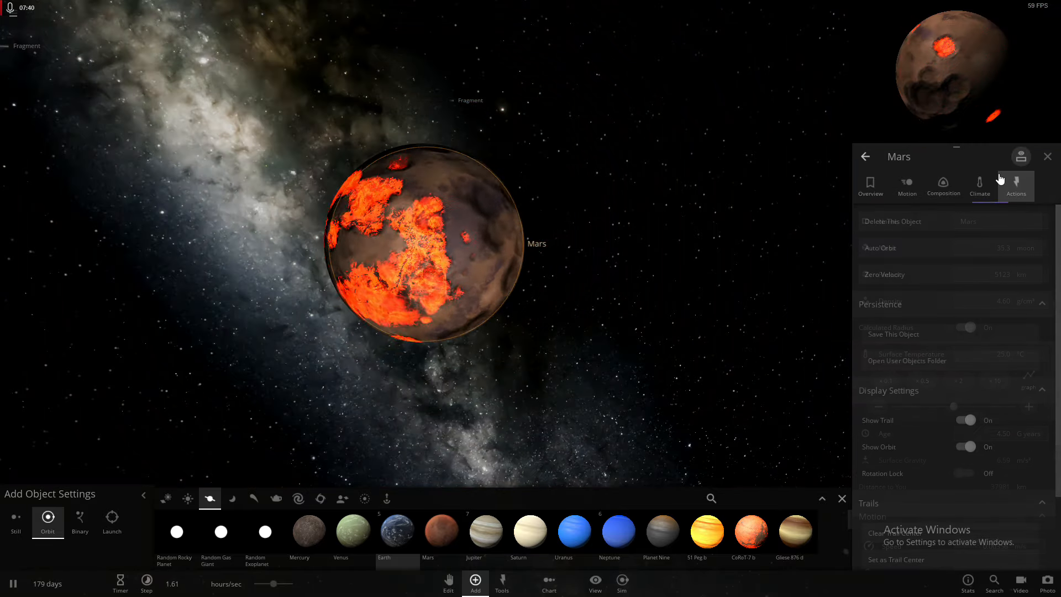
{"action": "left_click", "coordinate": [1017, 185]}
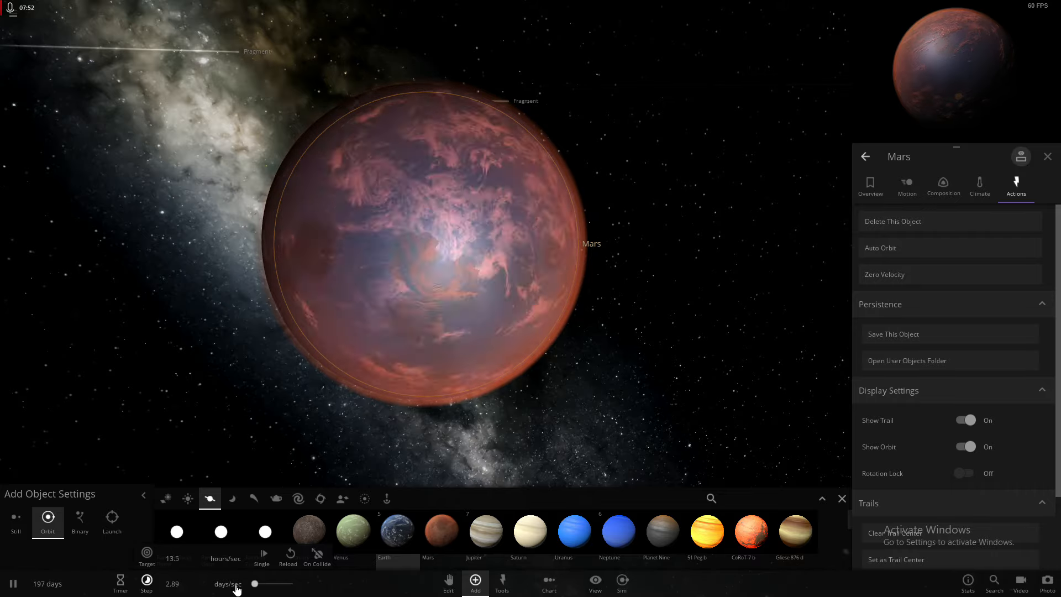
- Slow the simulation time speed and bring up Mars's Overview properties
{"action": "left_click_drag", "start_coordinate": [255, 583], "coordinate": [284, 583]}
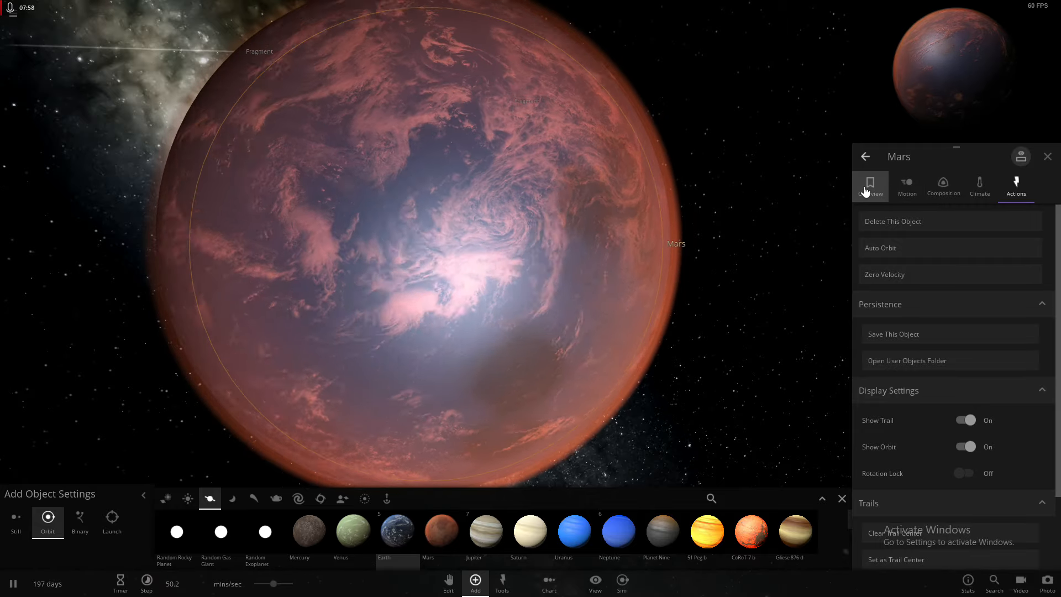
{"action": "left_click", "coordinate": [870, 185]}
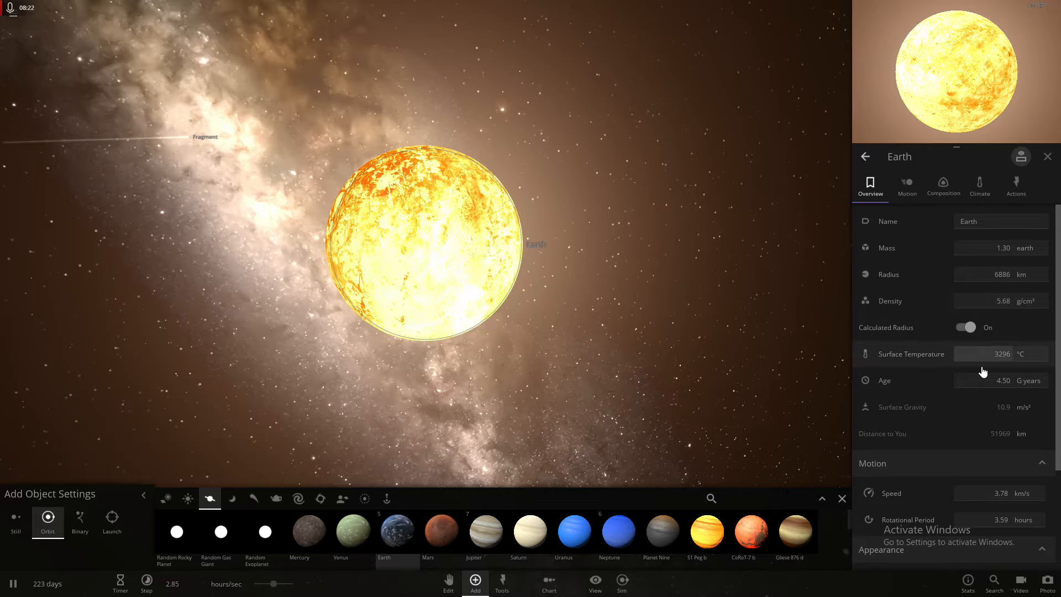
- Enter 25 °C as Earth's surface temperature and confirm it
{"action": "left_click", "coordinate": [996, 354]}
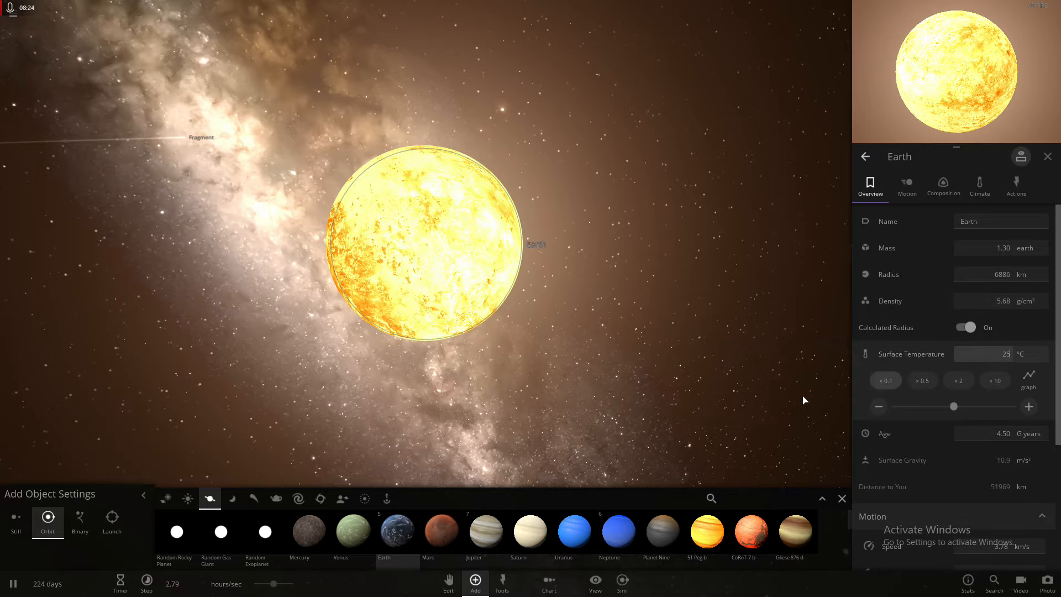
{"action": "left_click", "coordinate": [1048, 156]}
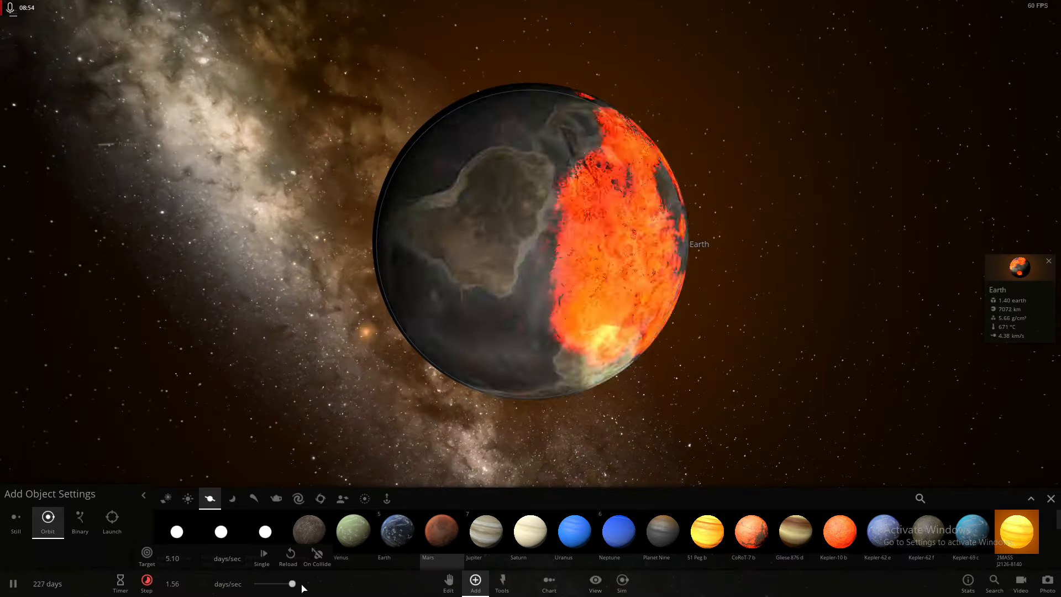
- Raise the simulation time speed with the time slider
{"action": "left_click_drag", "start_coordinate": [296, 584], "coordinate": [274, 584]}
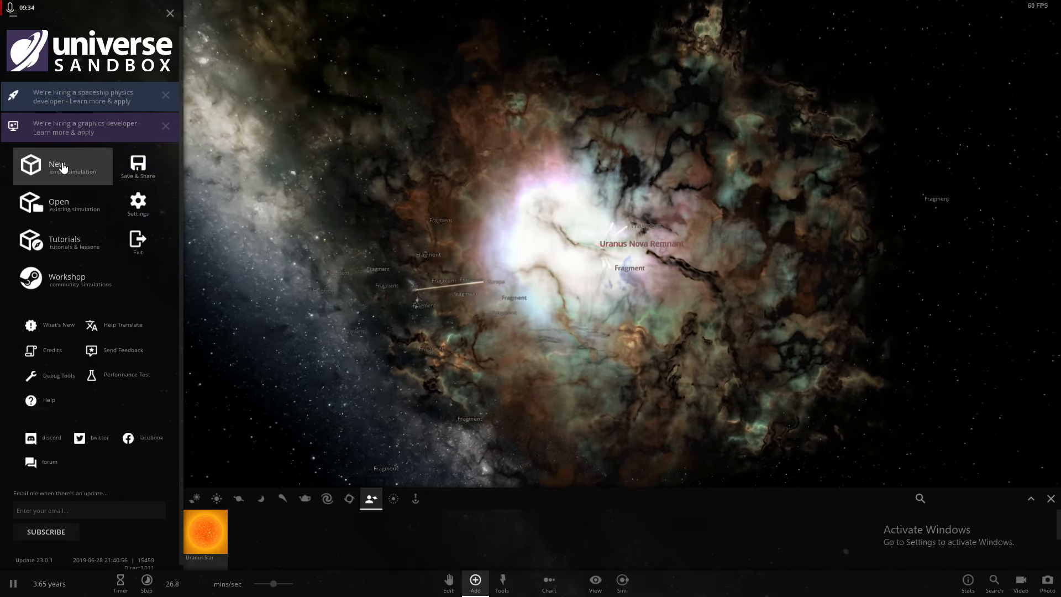
- Choose New from the main menu to load an Earth-only simulation
{"action": "left_click", "coordinate": [63, 166]}
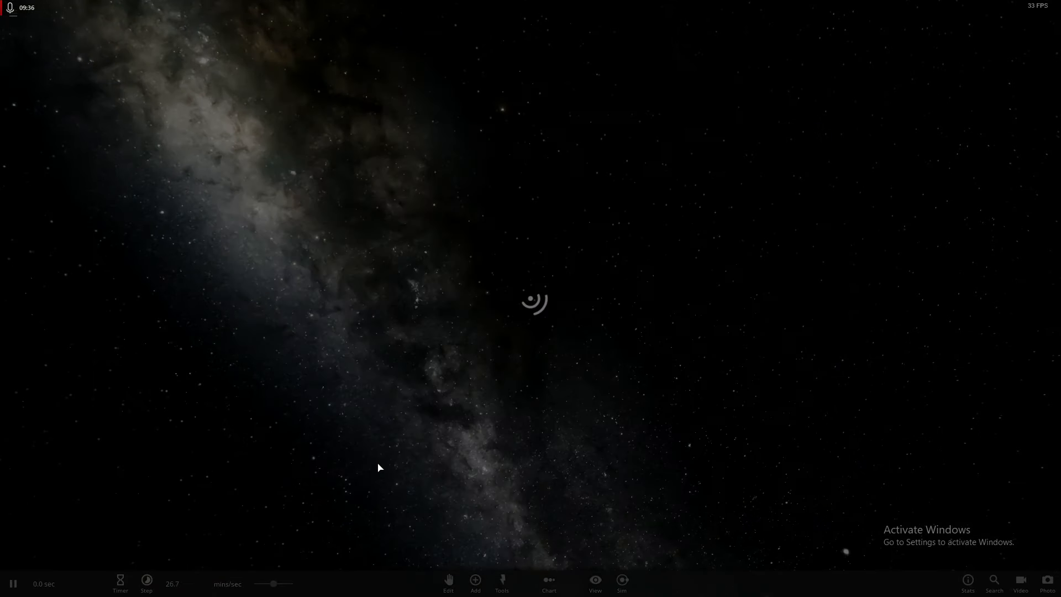
{"action": "left_click", "coordinate": [475, 595]}
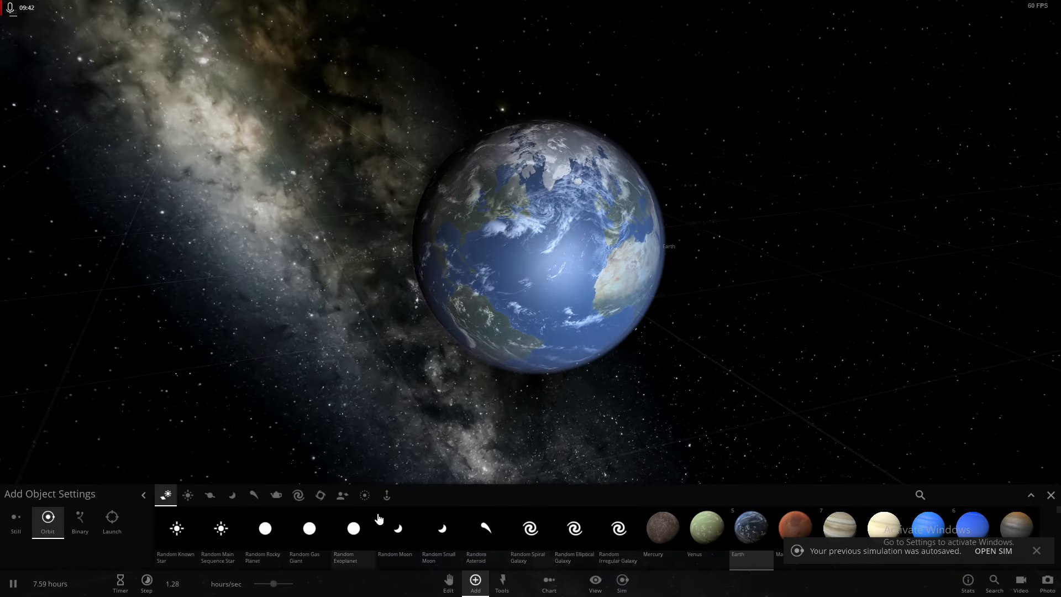
- Browse the everyday objects catalogue and pick an object to launch at Earth
{"action": "left_click", "coordinate": [387, 495]}
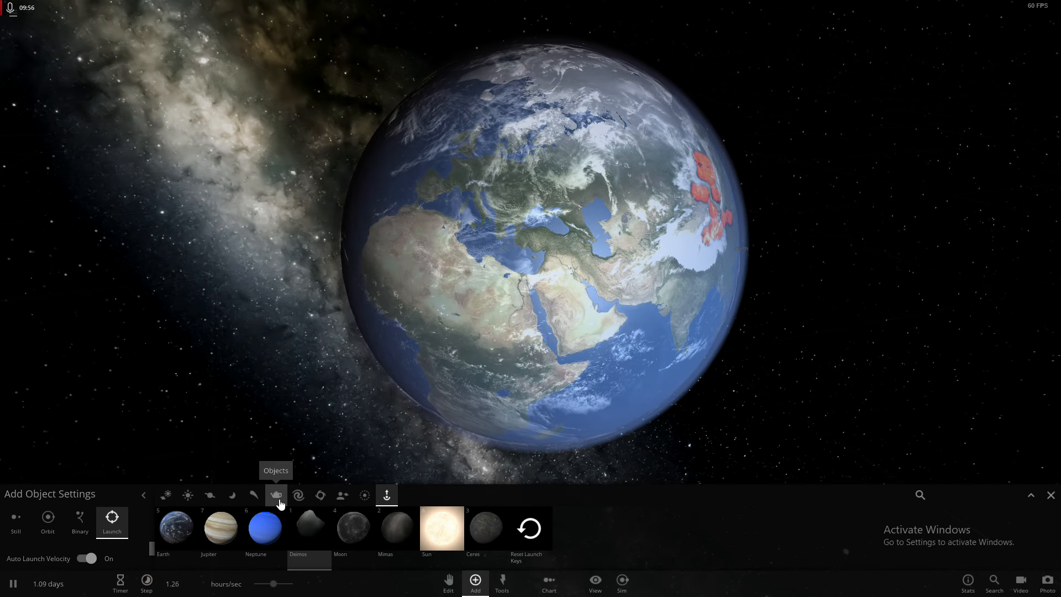
{"action": "left_click", "coordinate": [254, 495]}
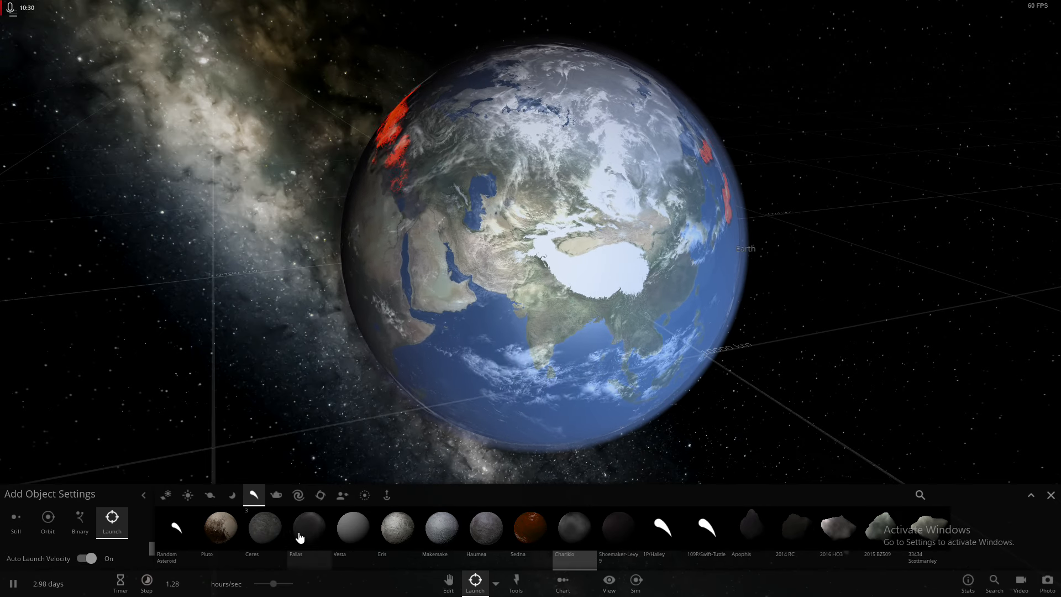
{"action": "left_click", "coordinate": [232, 496]}
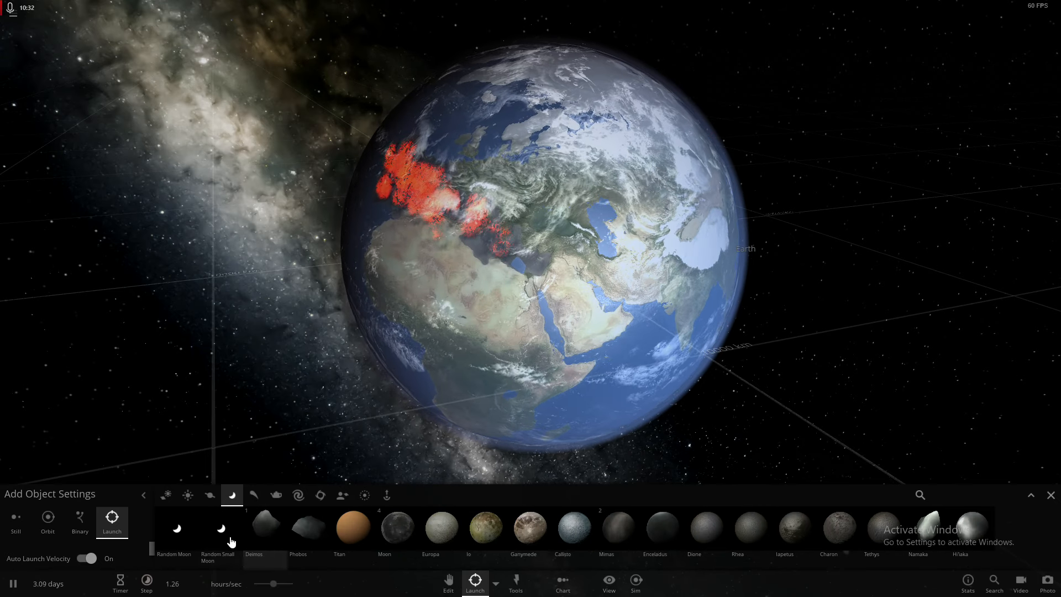